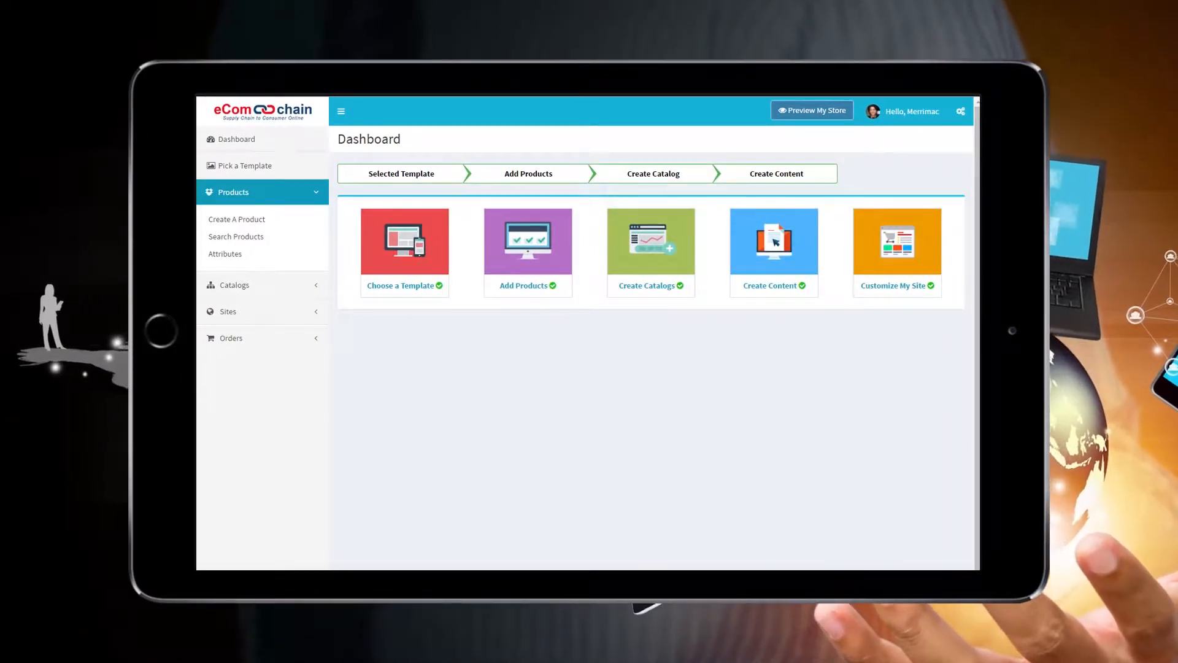
pyautogui.moveTo(588, 330)
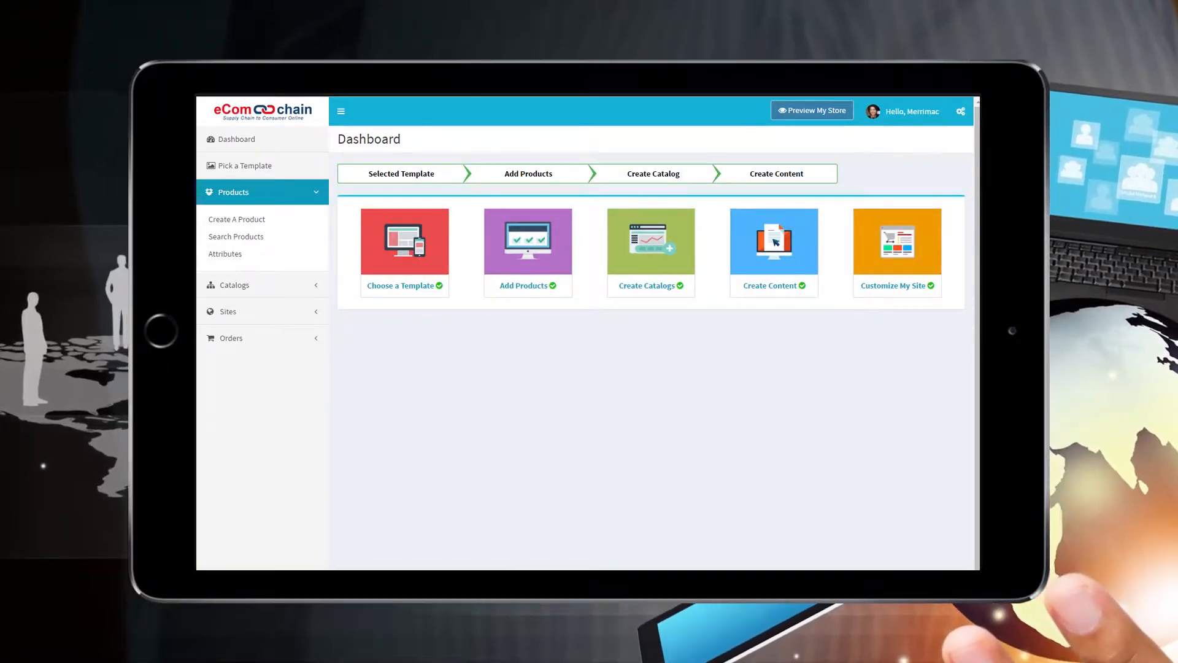
# Step: Show the product attributes list from the Products section of the sidebar
pyautogui.click(225, 253)
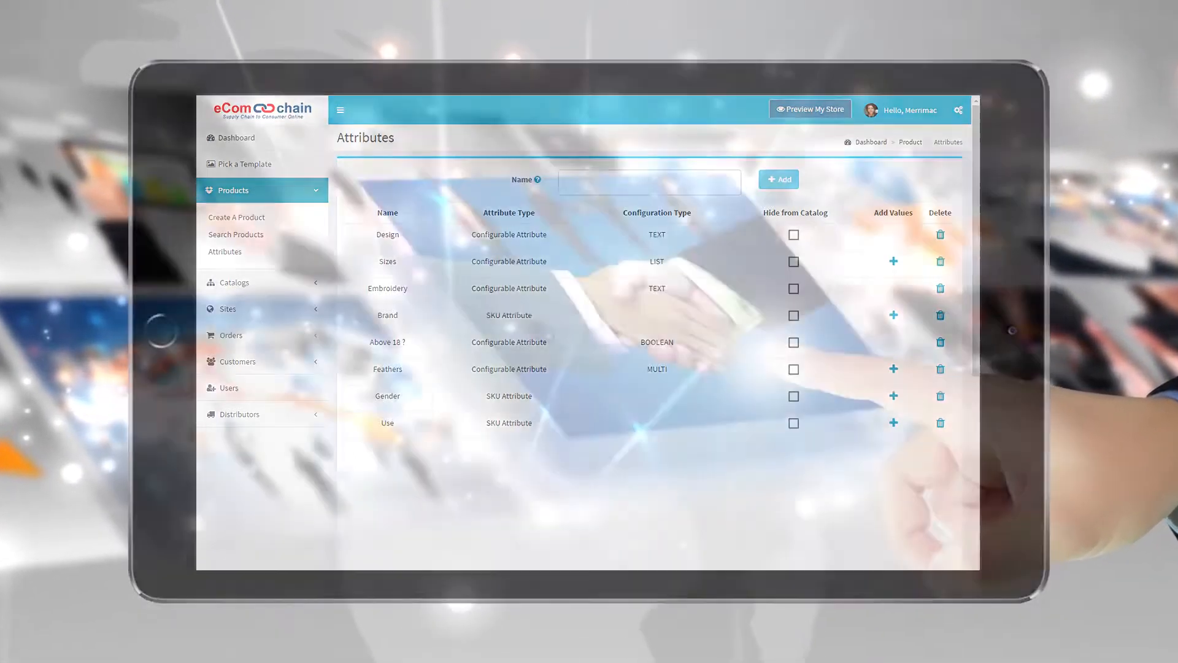
# Step: Add a new attribute of type Configurable Attribute with List Of Values
pyautogui.click(778, 179)
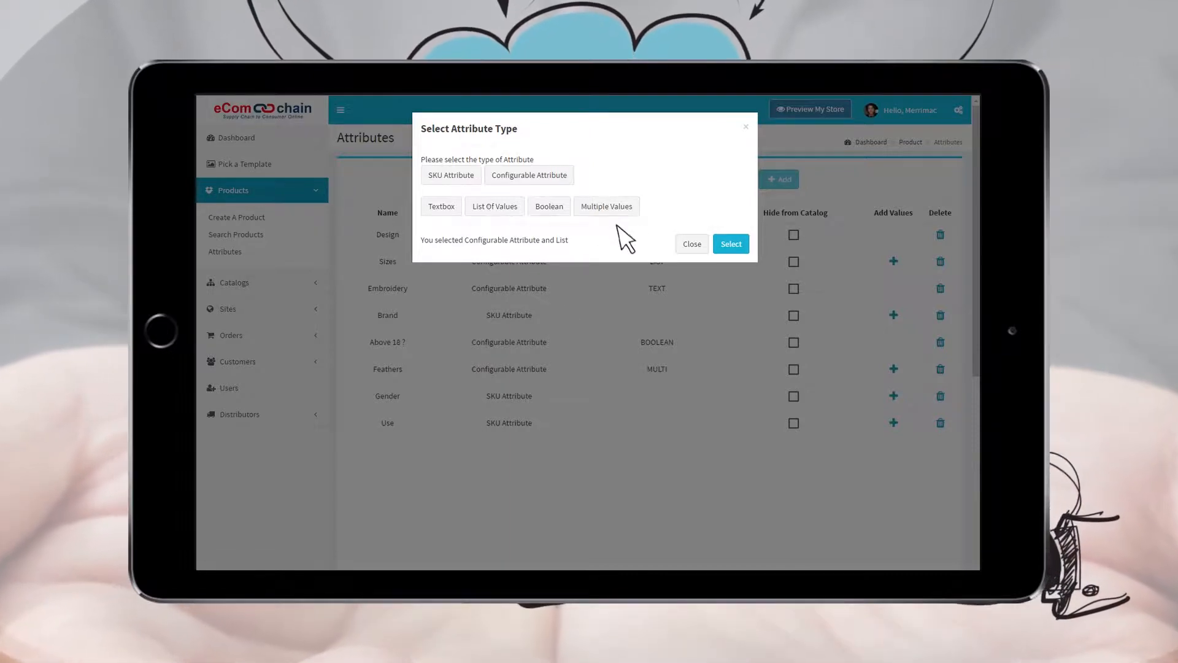
pyautogui.click(729, 243)
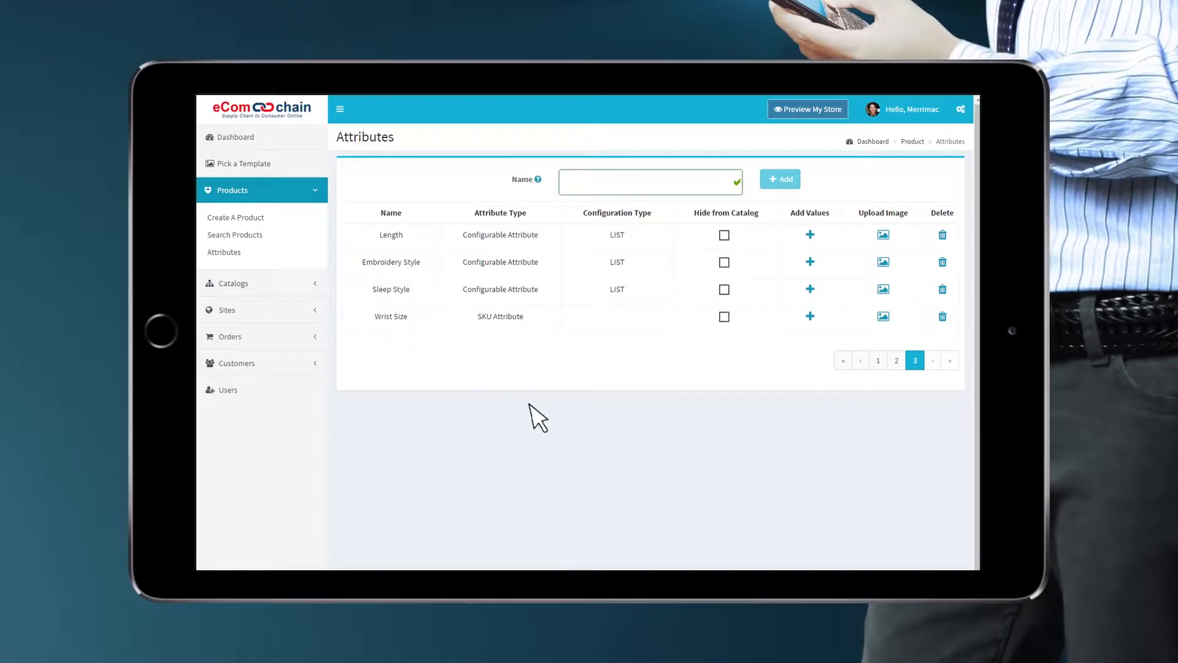
pyautogui.moveTo(679, 418)
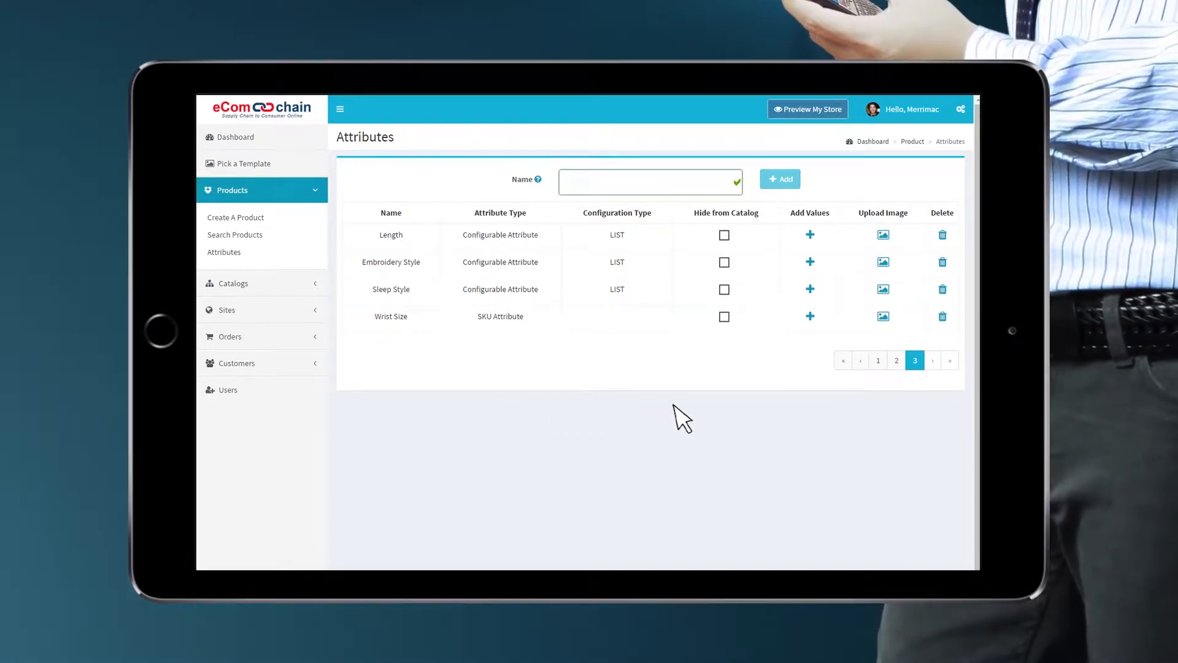
pyautogui.moveTo(772, 419)
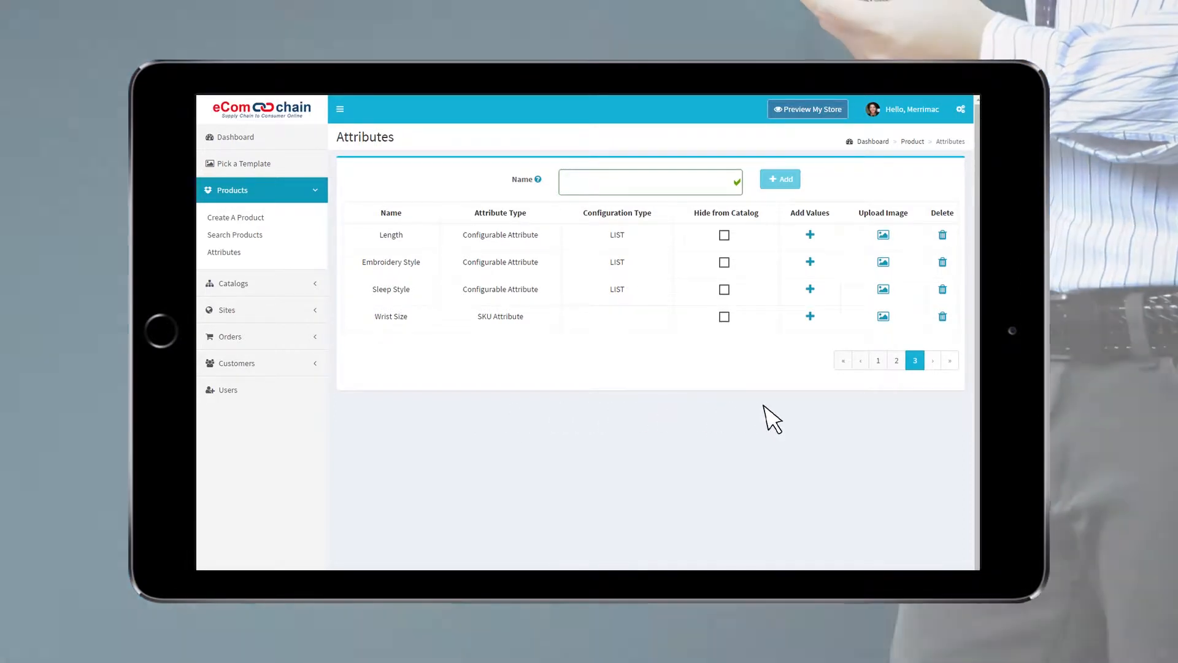
pyautogui.moveTo(804, 305)
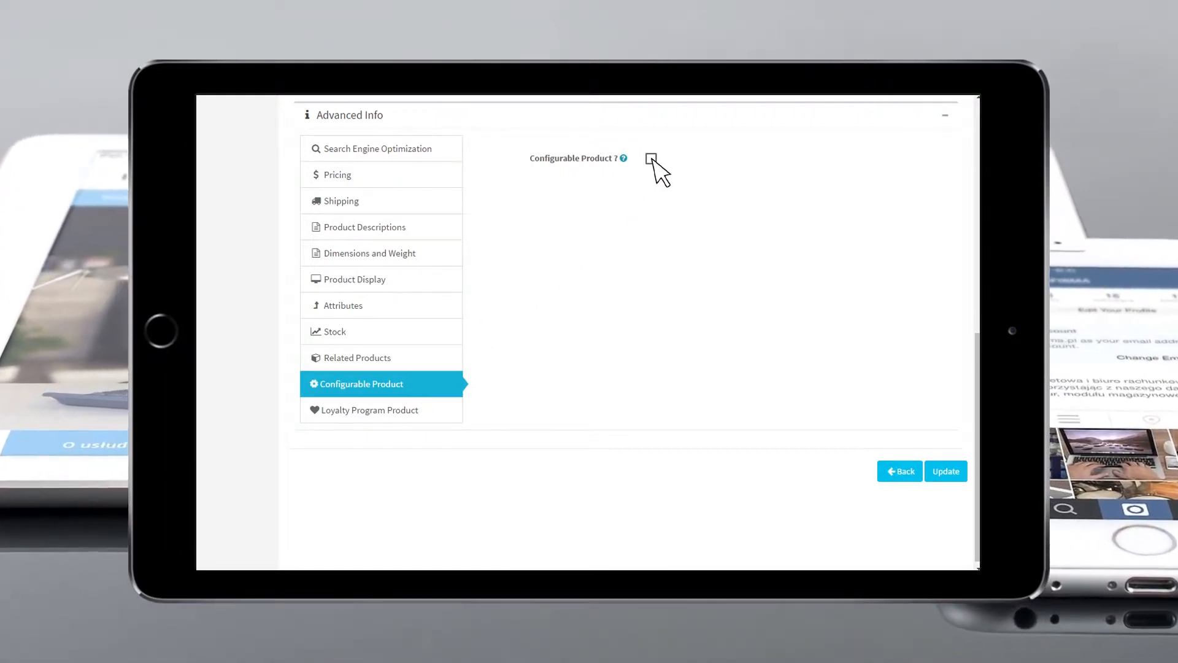
# Step: Tick the Configurable Product checkbox in the product's Advanced Info
pyautogui.click(650, 159)
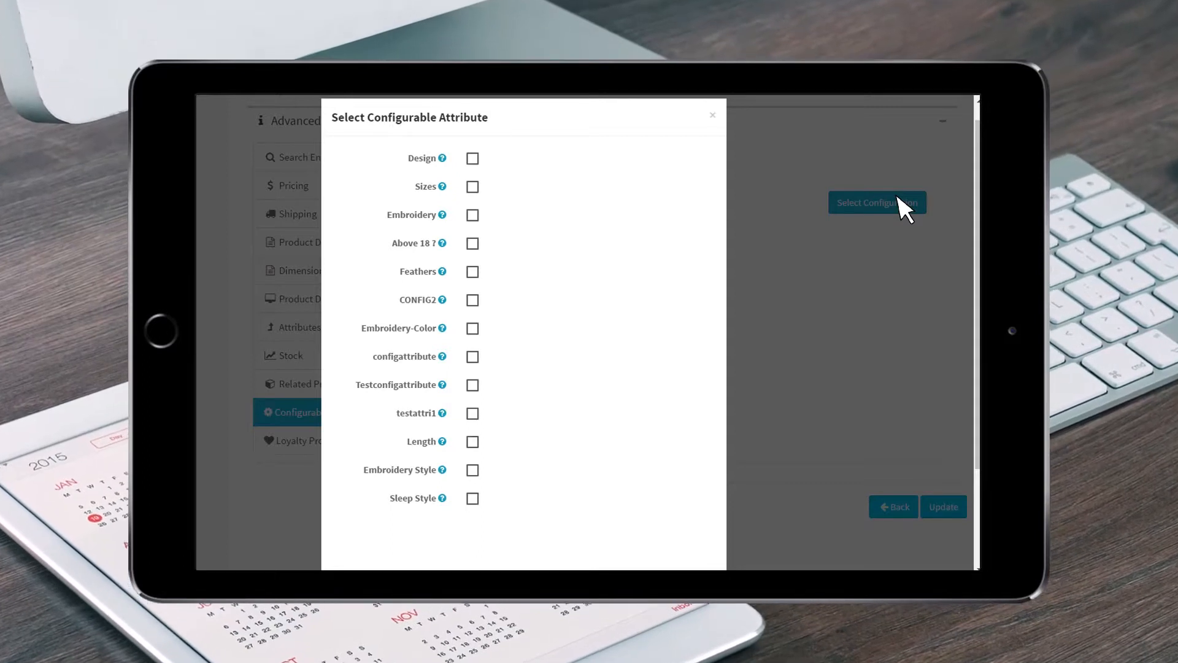
pyautogui.moveTo(650, 357)
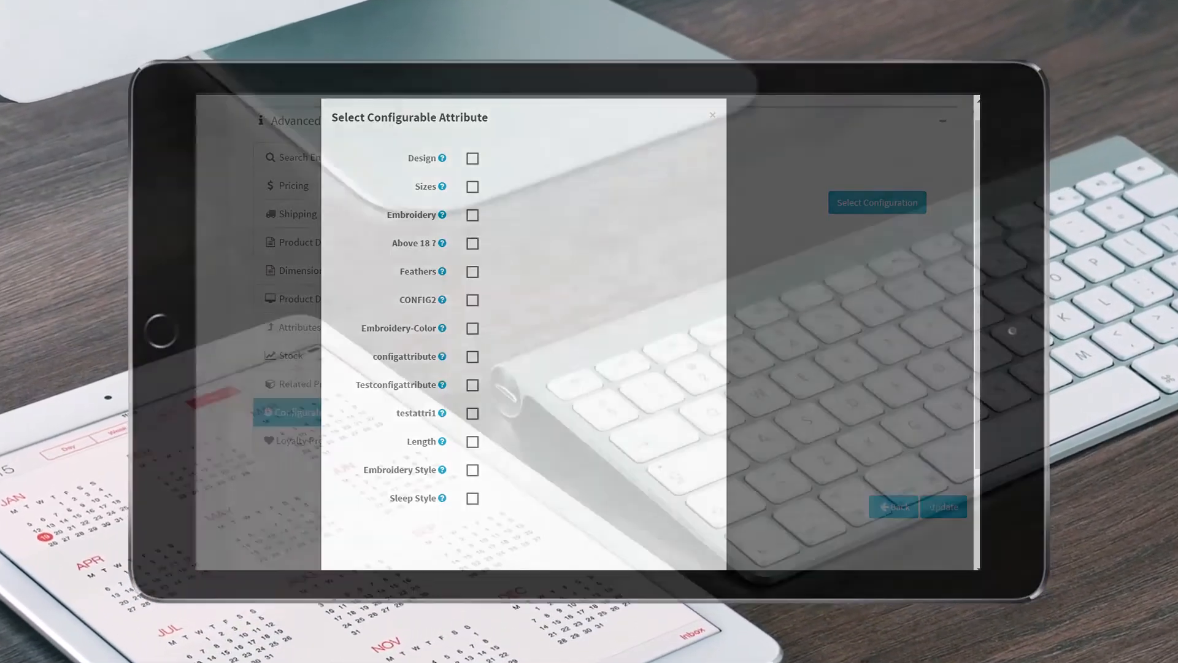
# Step: Confirm Length as the product's selected configurable attribute
pyautogui.click(710, 114)
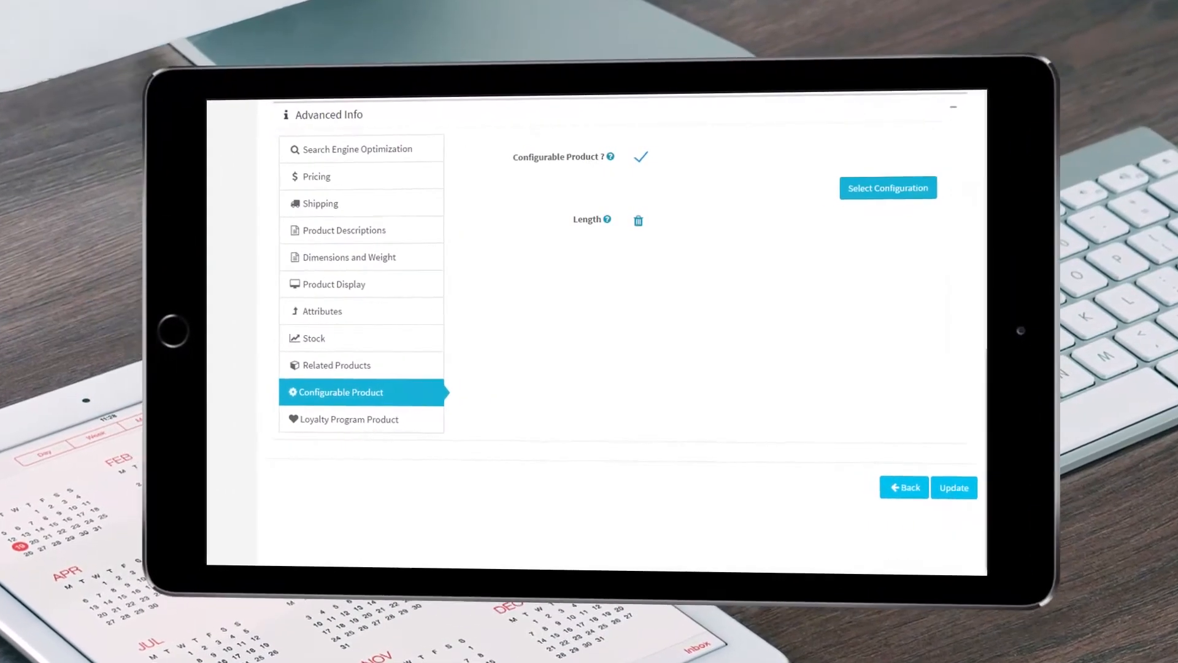